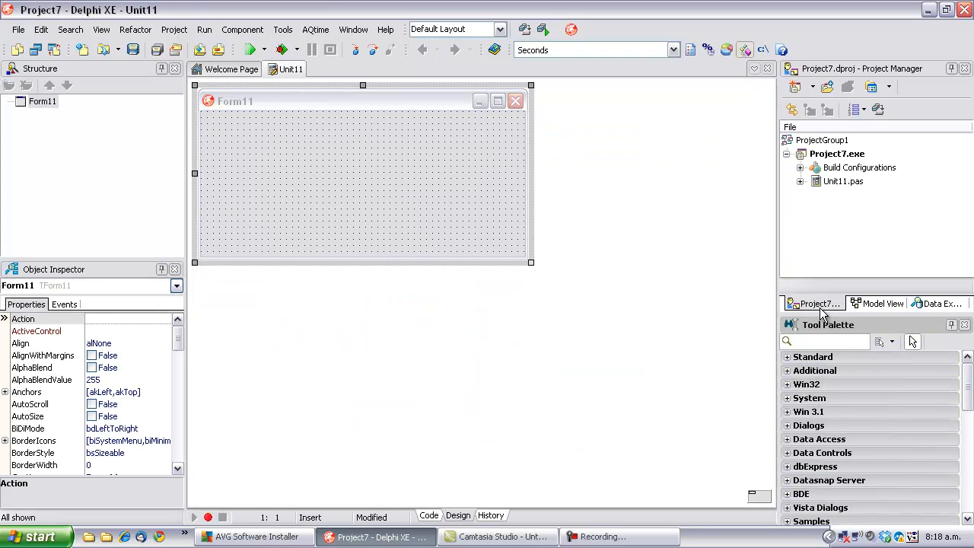
# - Search the palette for 'menu', add PopupMenu1 and Button1, and move Button1 to top centre
pyautogui.write('menu')
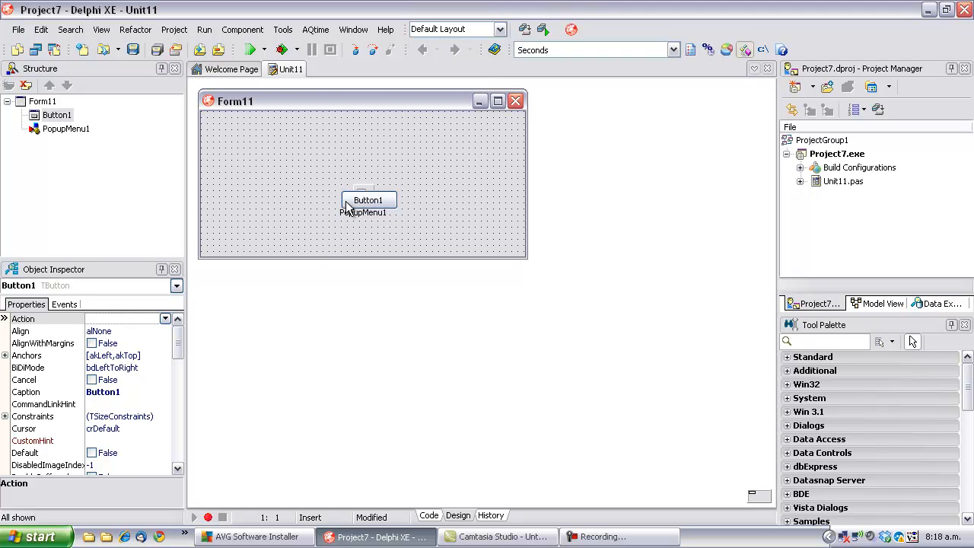
pyautogui.moveTo(367, 200); pyautogui.dragTo(356, 127)
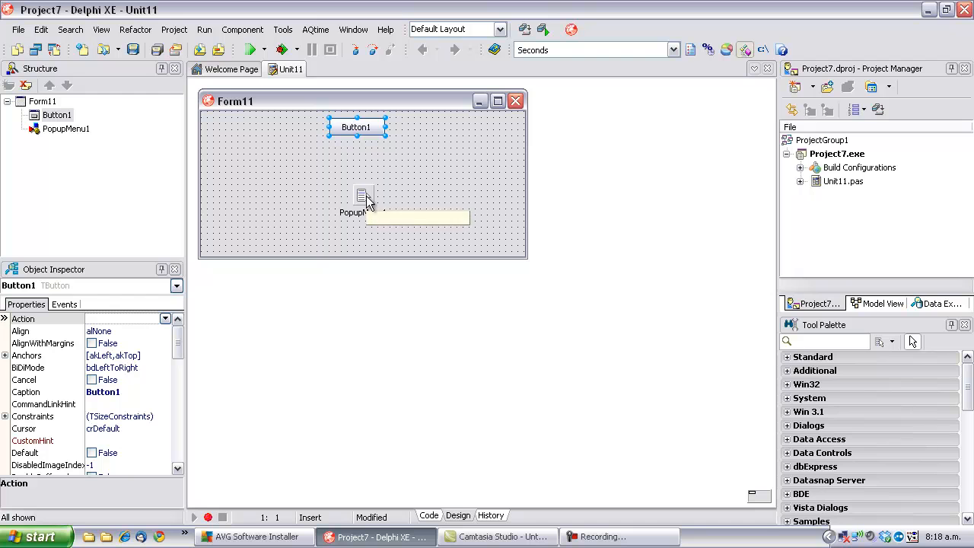
pyautogui.moveTo(357, 135)
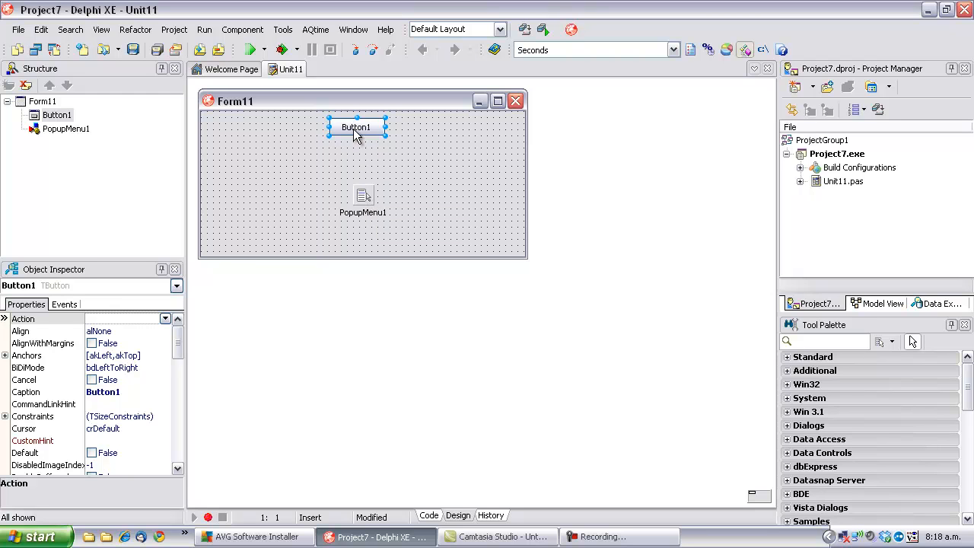
# - Make Button1Click call PopupMenu.Popup(Mouse.CursorPos.X, Mouse.CursorPos.Y), then return to Design view
pyautogui.doubleClick(356, 127)
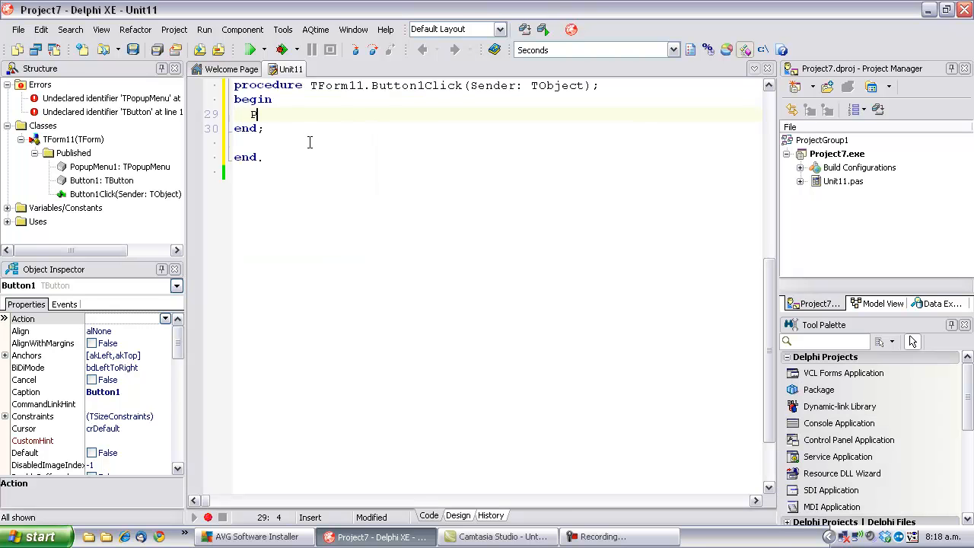
pyautogui.write('opupMenu')
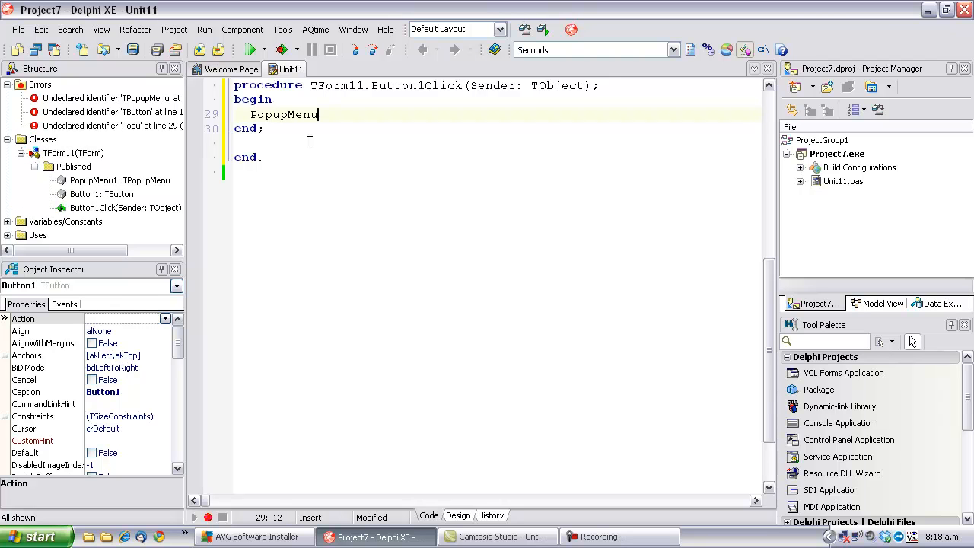
pyautogui.write('.Popup();')
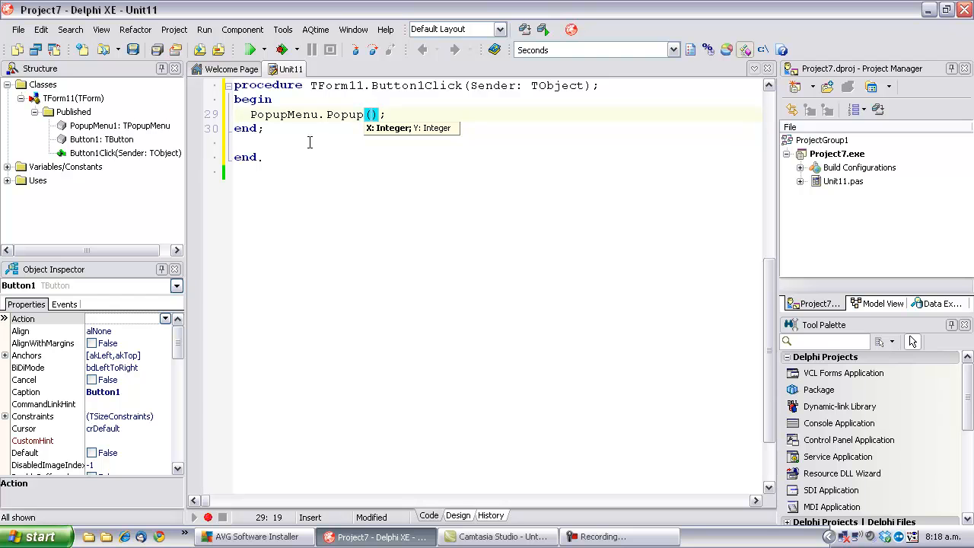
pyautogui.write('M')
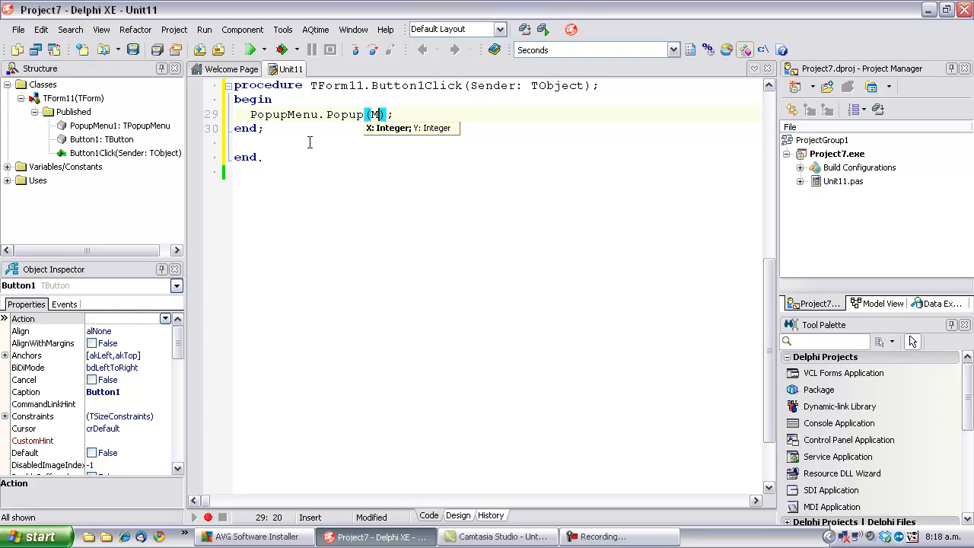
pyautogui.write('ouse.CursorPos')
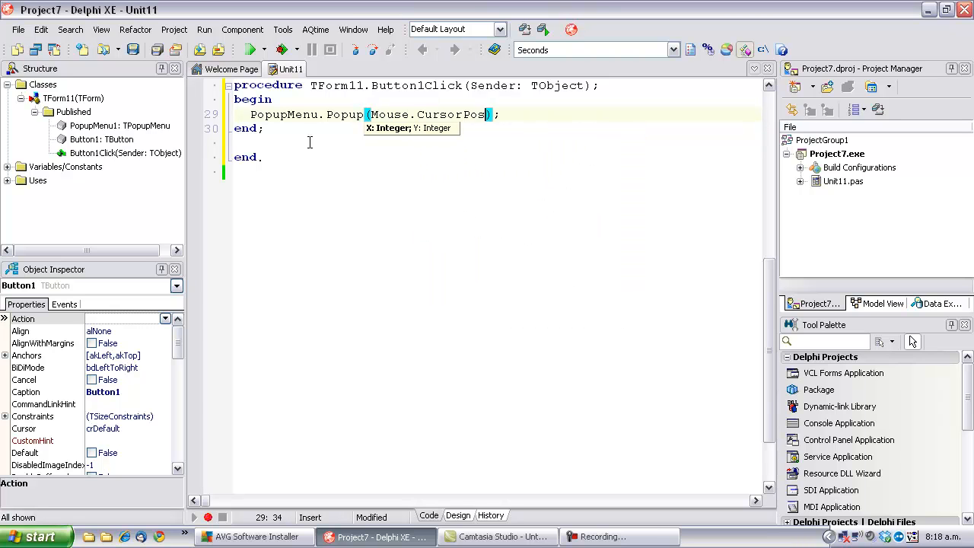
pyautogui.write('.X, Mouse.C')
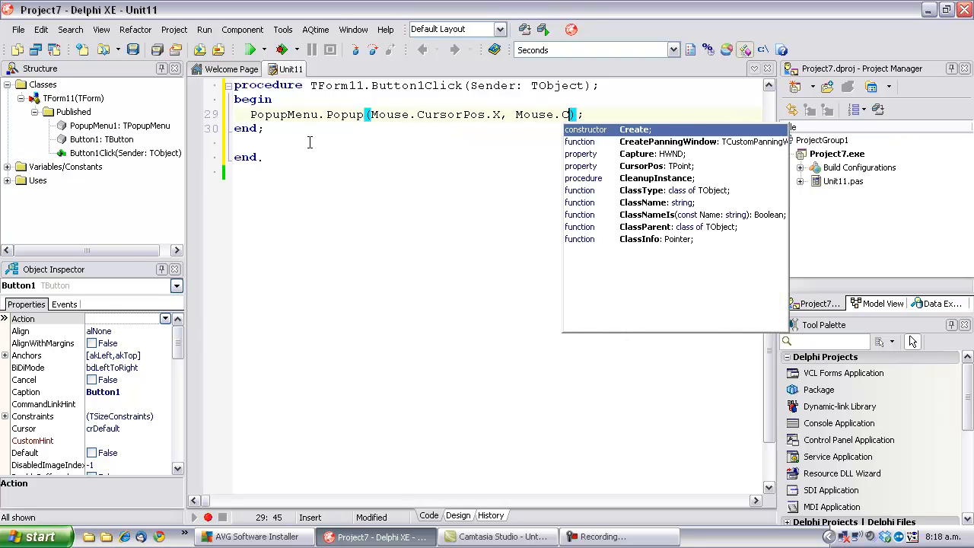
pyautogui.write('Y')
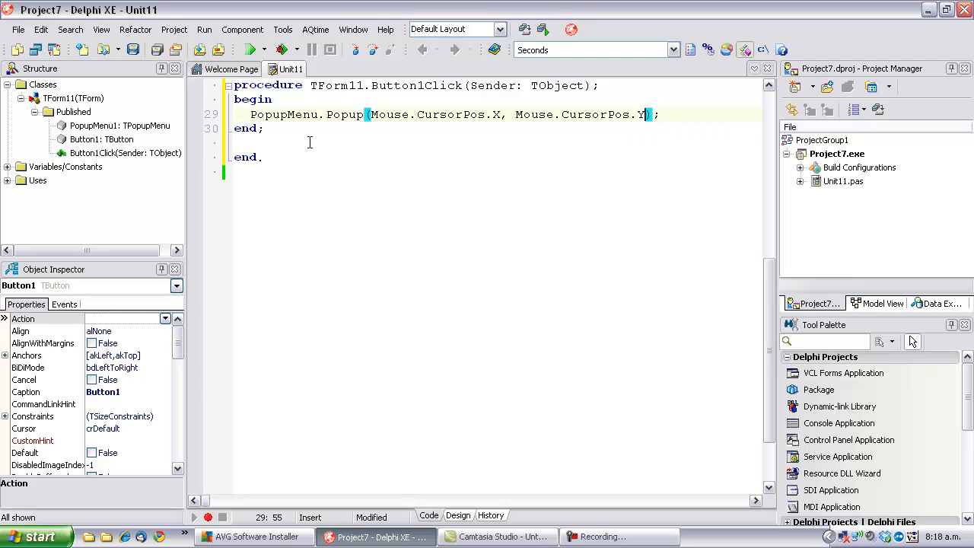
pyautogui.click(458, 515)
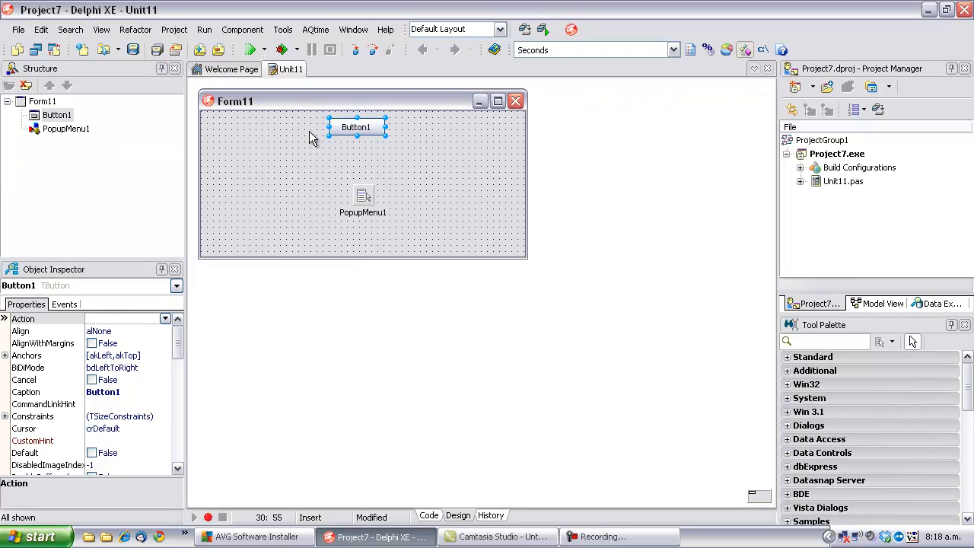
# - In PopupMenu1's item editor, add the 'Yes' and 'No' menu items
pyautogui.doubleClick(362, 196)
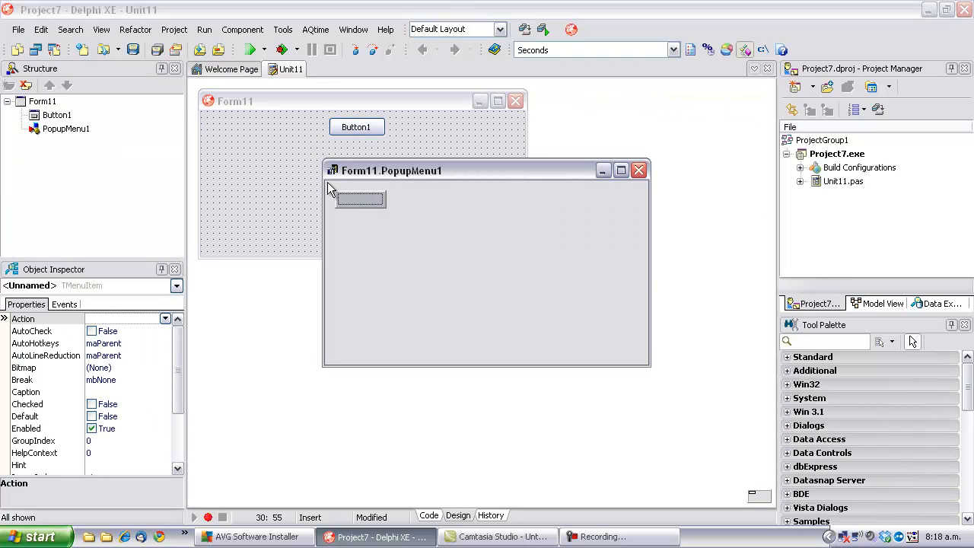
pyautogui.write('Y')
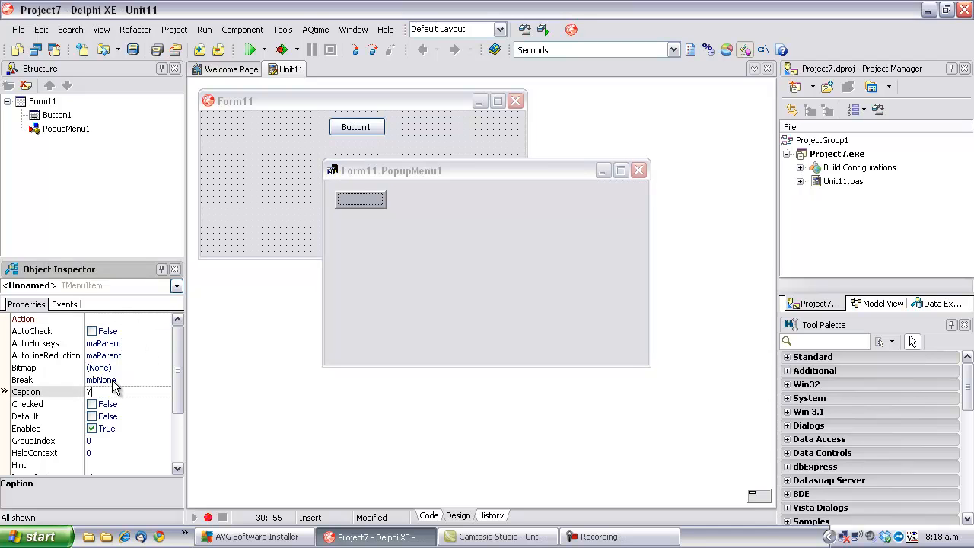
pyautogui.write('es')
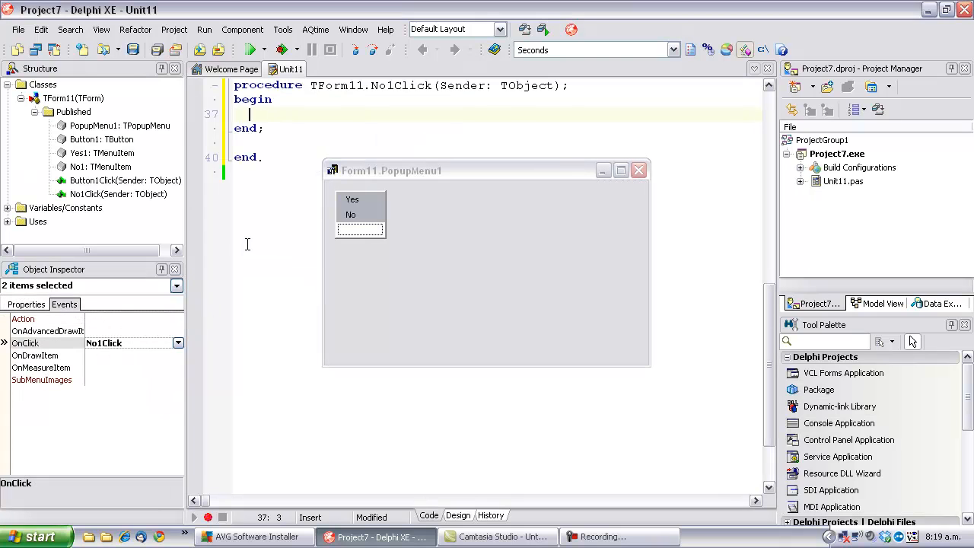
# - Have No1Click call ShowMessage('You Picked ' + (Sender as TMenuItem).Caption)
pyautogui.write('ShowMessage (')
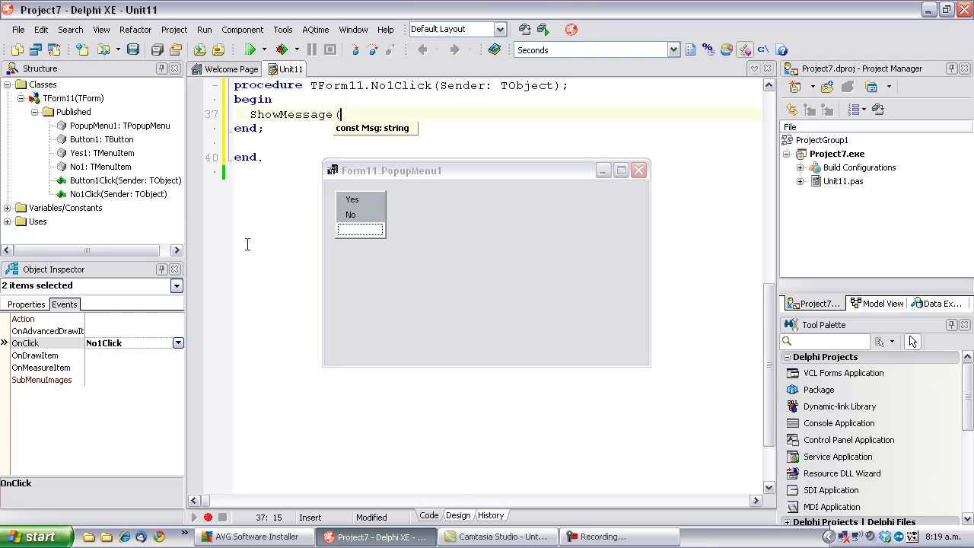
pyautogui.write("'You p")
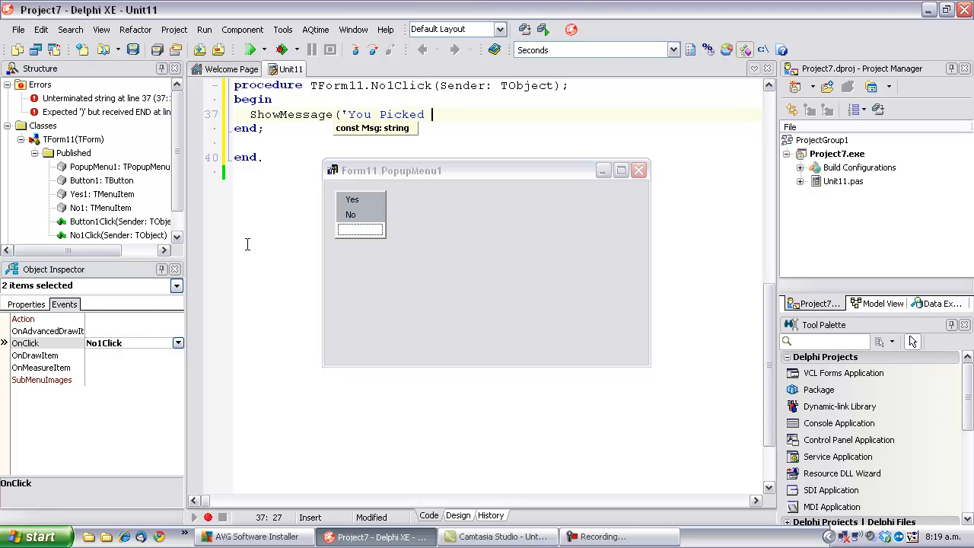
pyautogui.write("' + (Sender as TMenuItem")
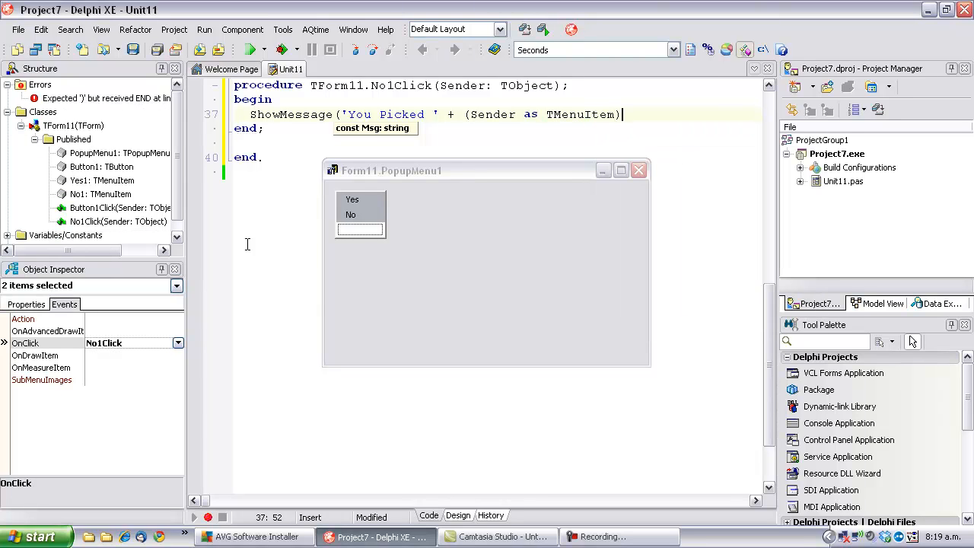
pyautogui.write('.Caption);')
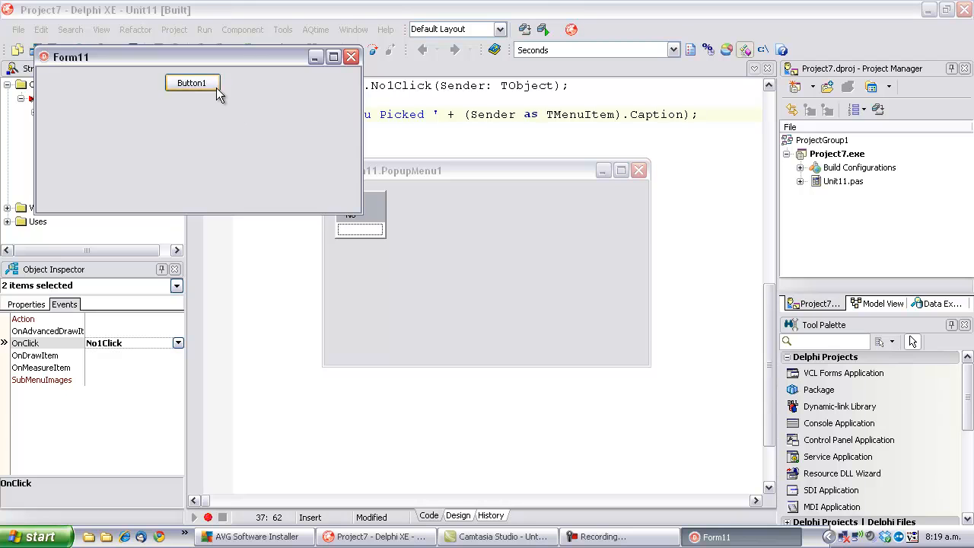
# - Test the form: clear the access violation and 'You Picked No', relaunch, pop up Yes/No menu
pyautogui.click(192, 83)
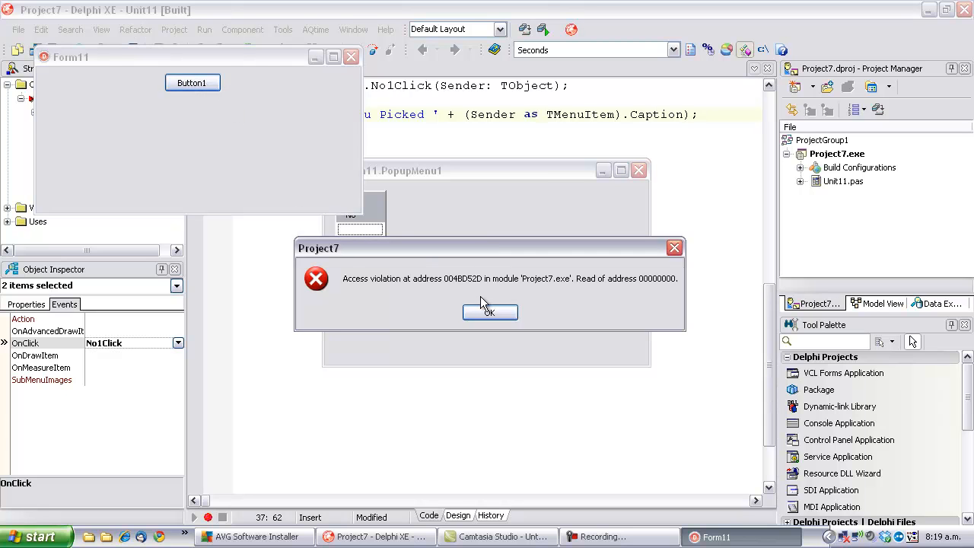
pyautogui.click(489, 312)
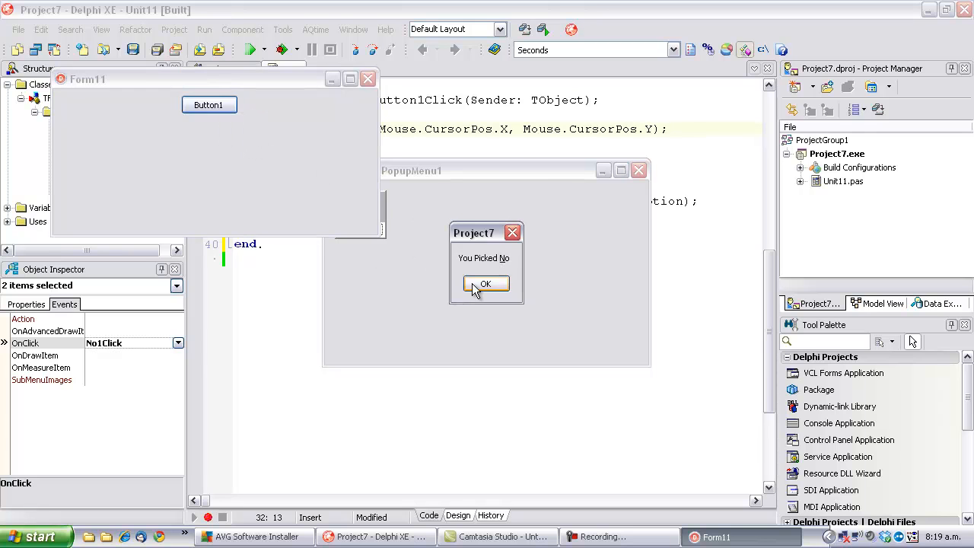
pyautogui.click(486, 283)
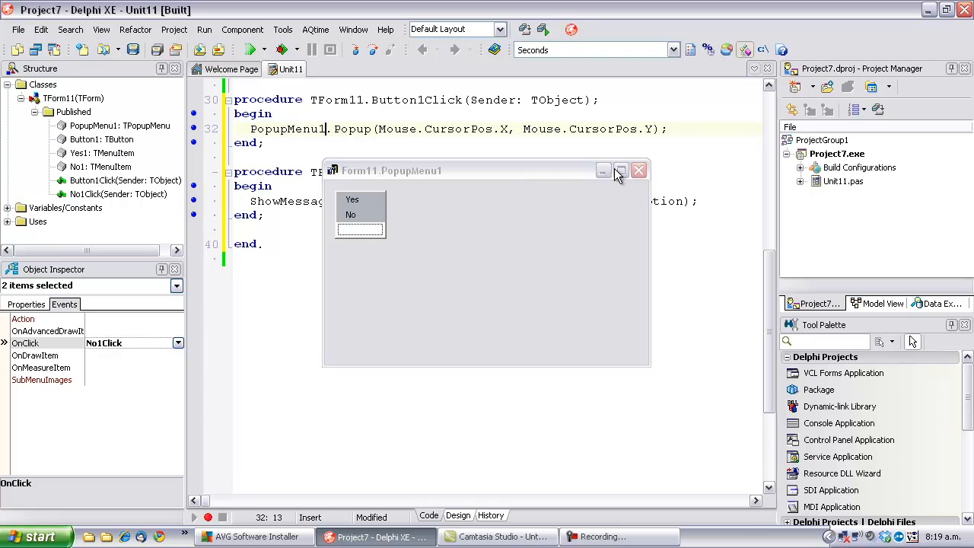
pyautogui.click(638, 169)
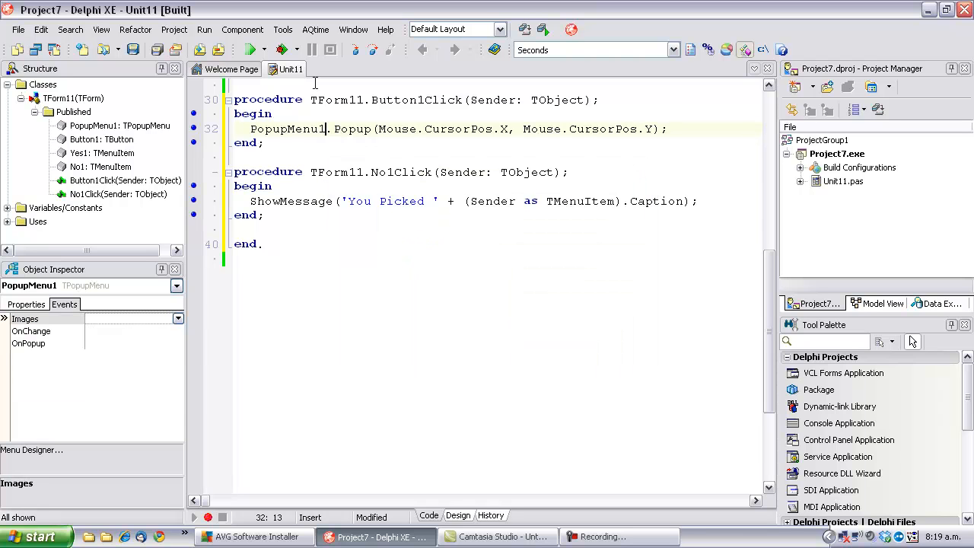
pyautogui.click(254, 49)
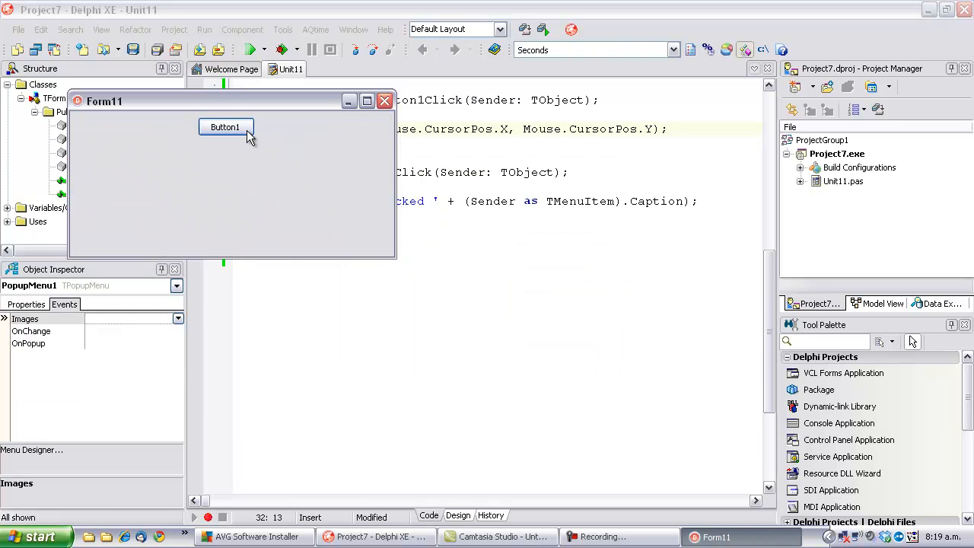
pyautogui.rightClick(244, 137)
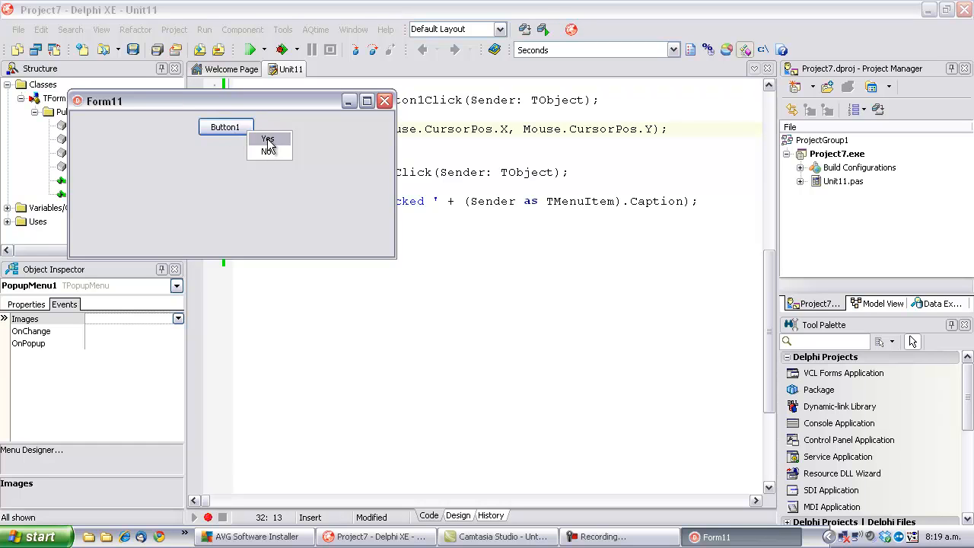
pyautogui.moveTo(203, 143)
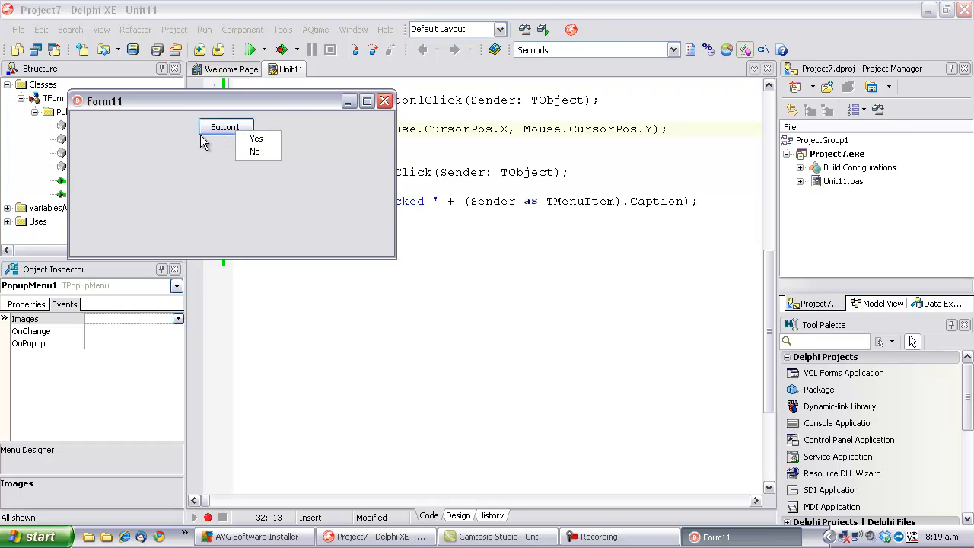
pyautogui.moveTo(211, 146)
pyautogui.write('p')
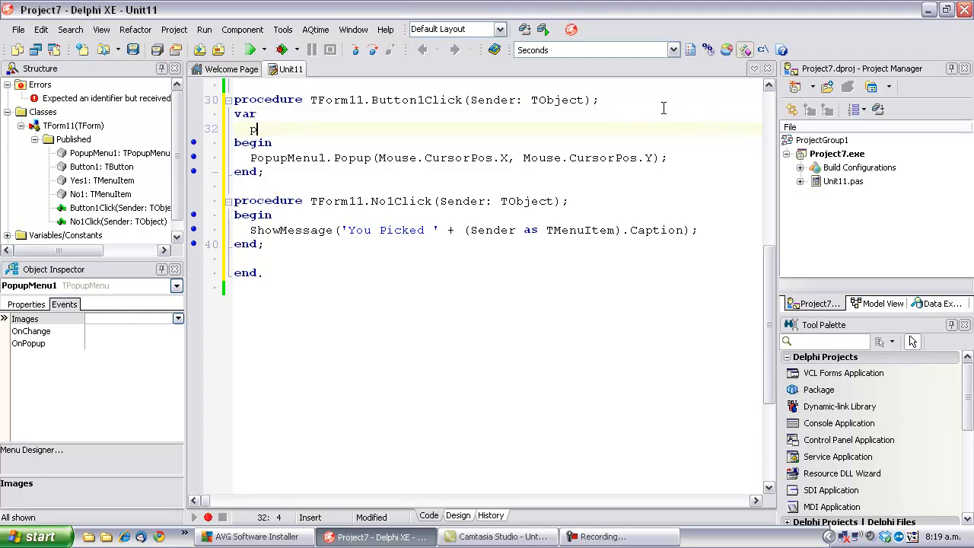
# - Declare p: TPoint, assign Button1.ClientToScreen(0, Button1.Height), and select Mouse.CursorPos to replace
pyautogui.write(': TPoint;')
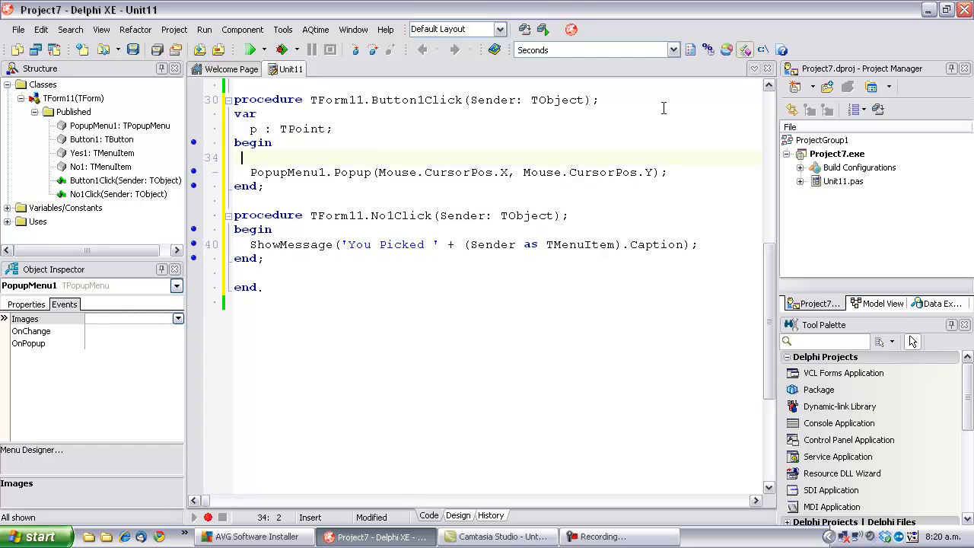
pyautogui.write('p :=')
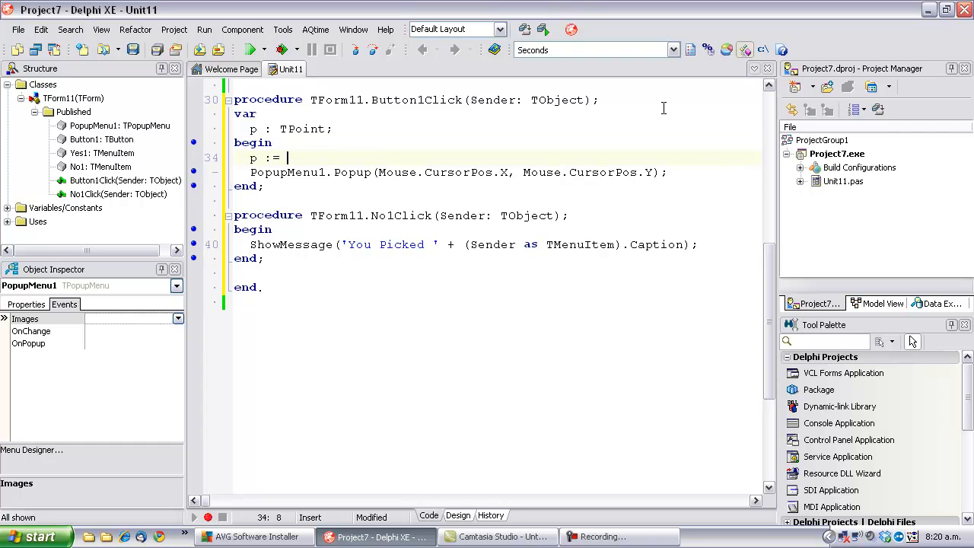
pyautogui.write('Button1')
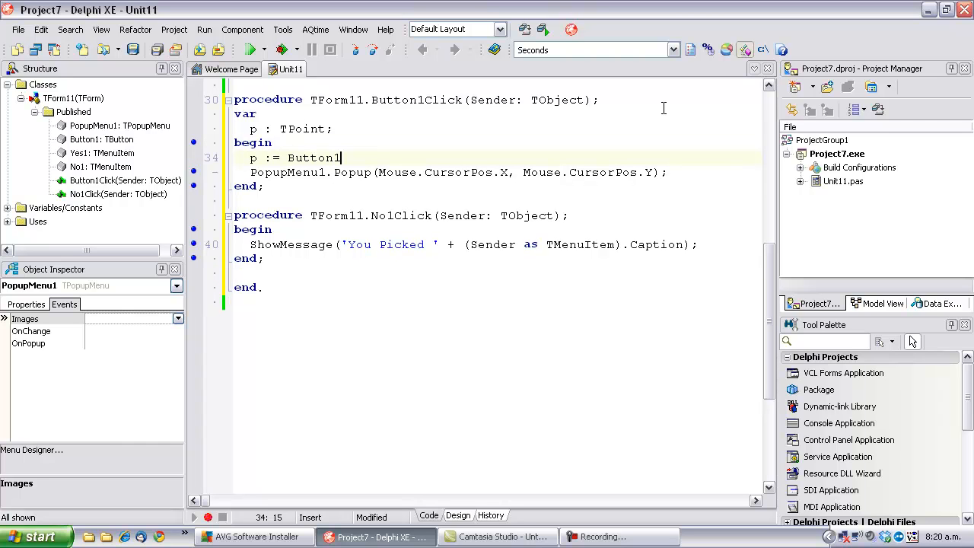
pyautogui.write('.')
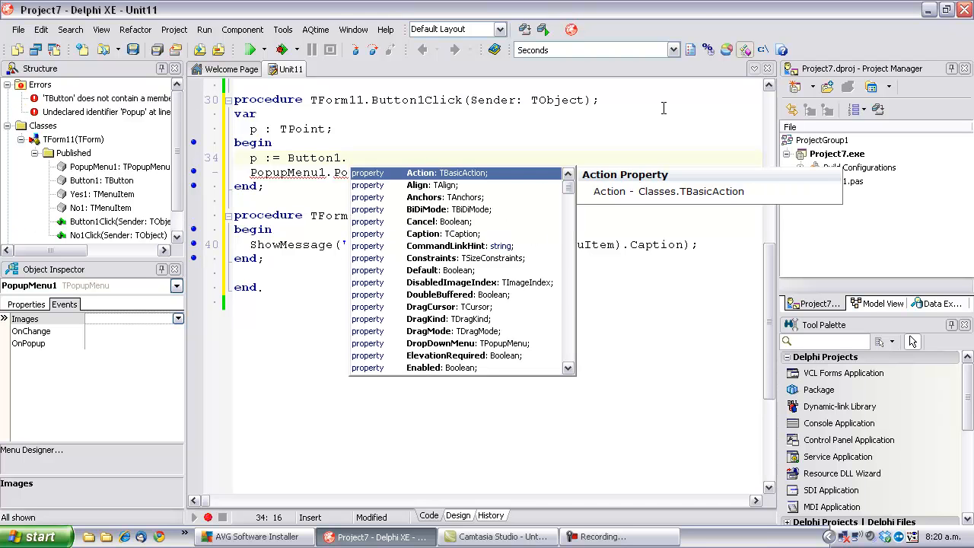
pyautogui.write('ClientToScreen(')
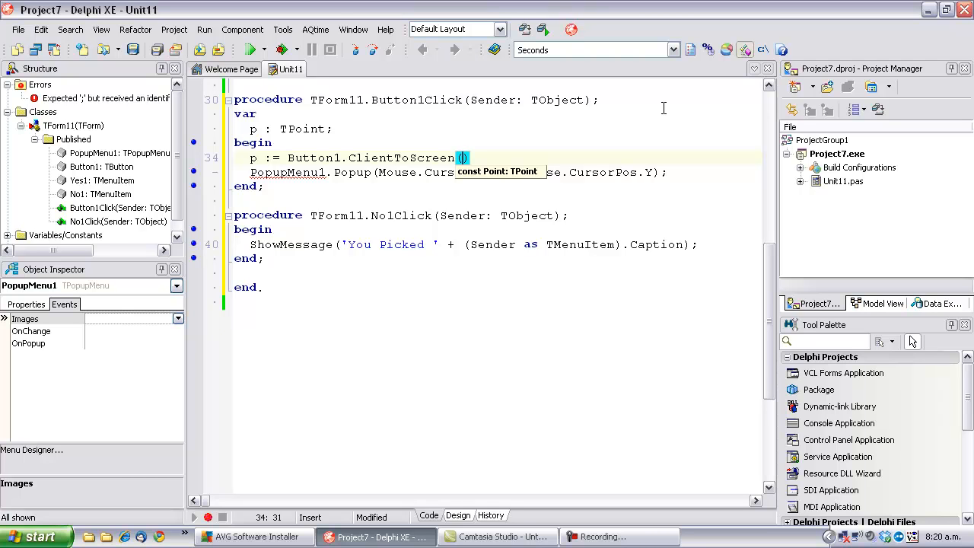
pyautogui.write('0')
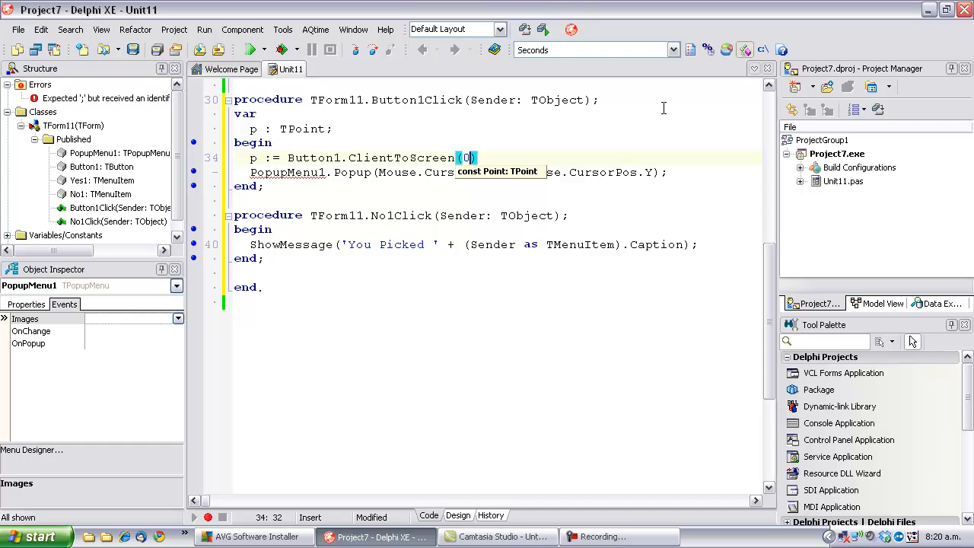
pyautogui.write(',')
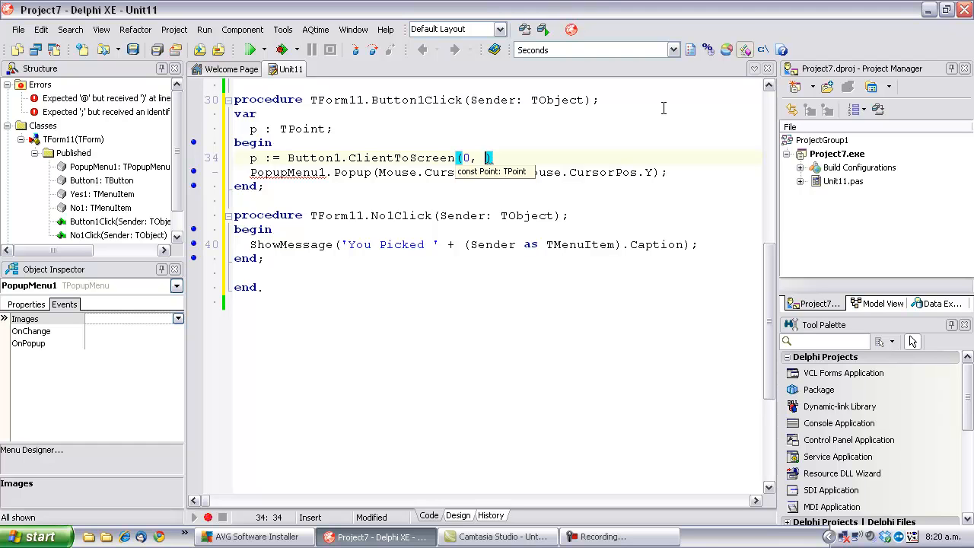
pyautogui.write('Button1.Height')
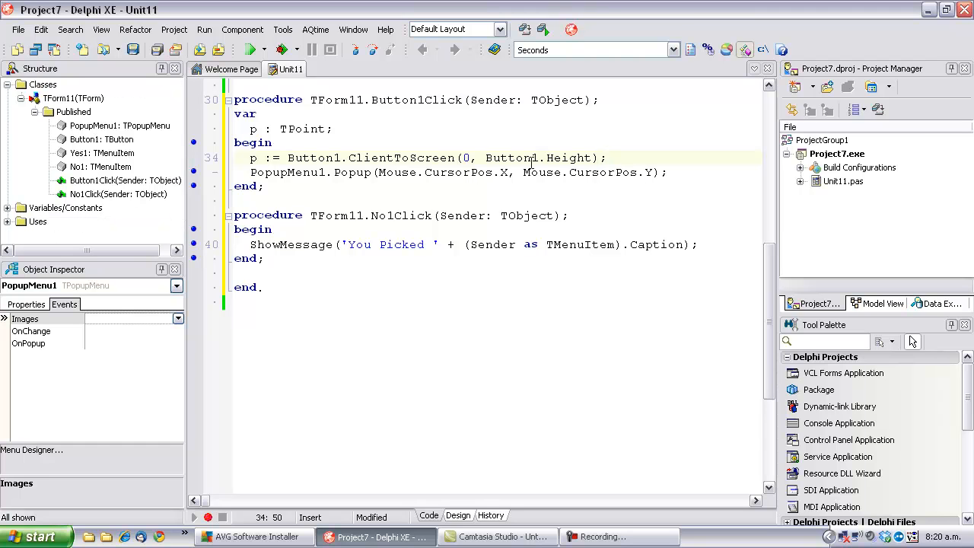
pyautogui.doubleClick(434, 172)
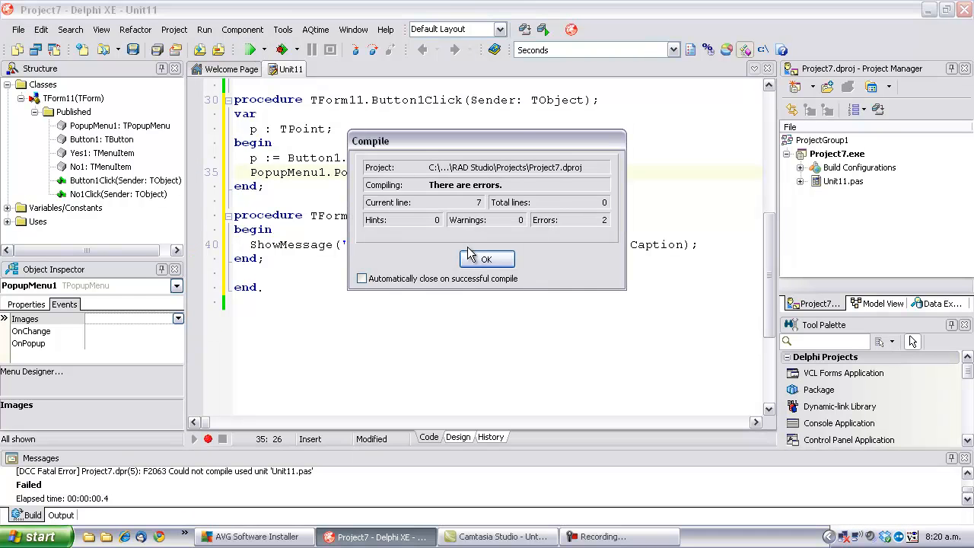
# - Fix the compile errors with ClientToScreen(Point(0, Button1.Height)) and return to the form layout
pyautogui.click(487, 259)
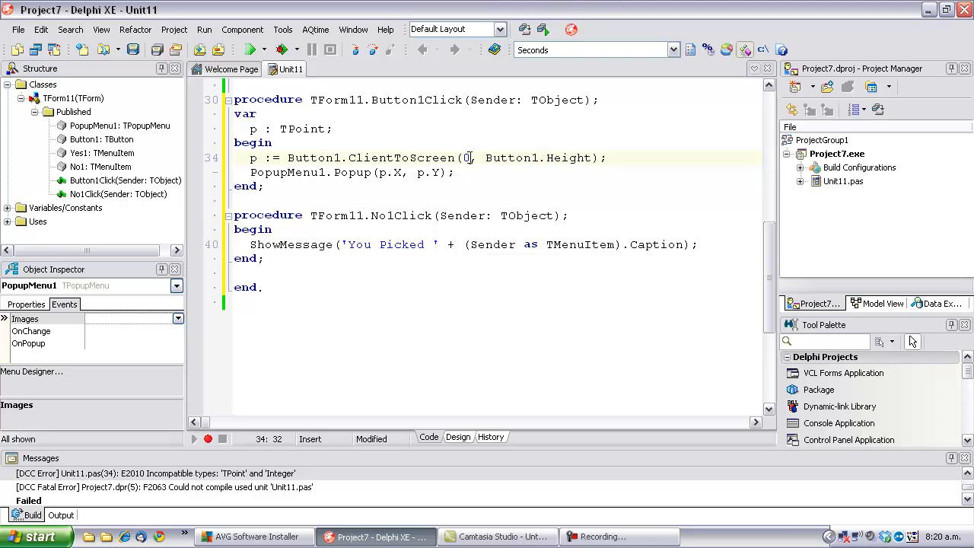
pyautogui.write('Point')
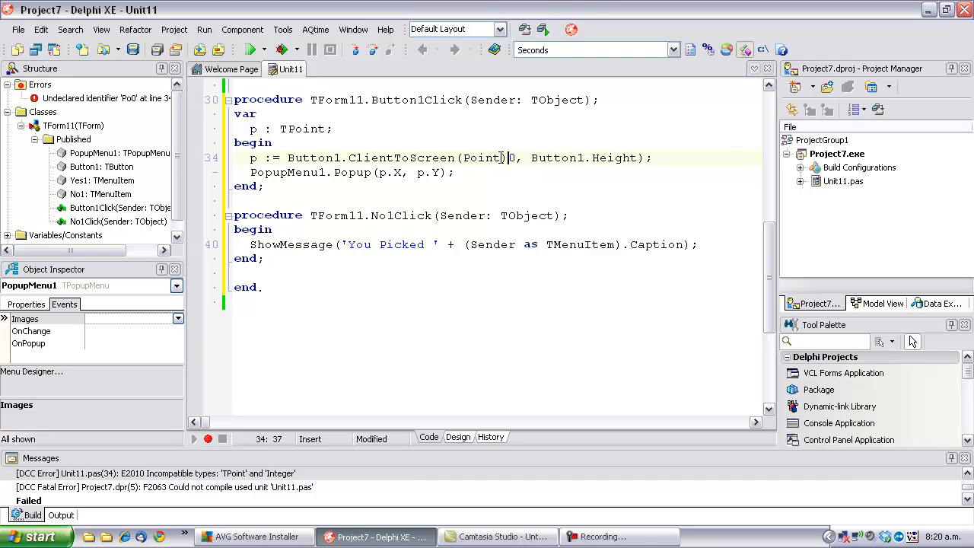
pyautogui.write('(')
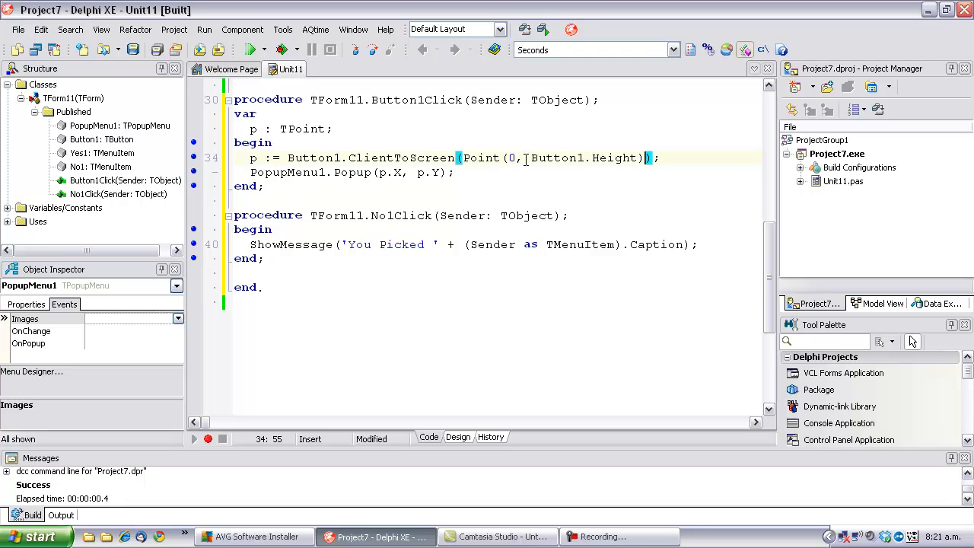
pyautogui.click(458, 437)
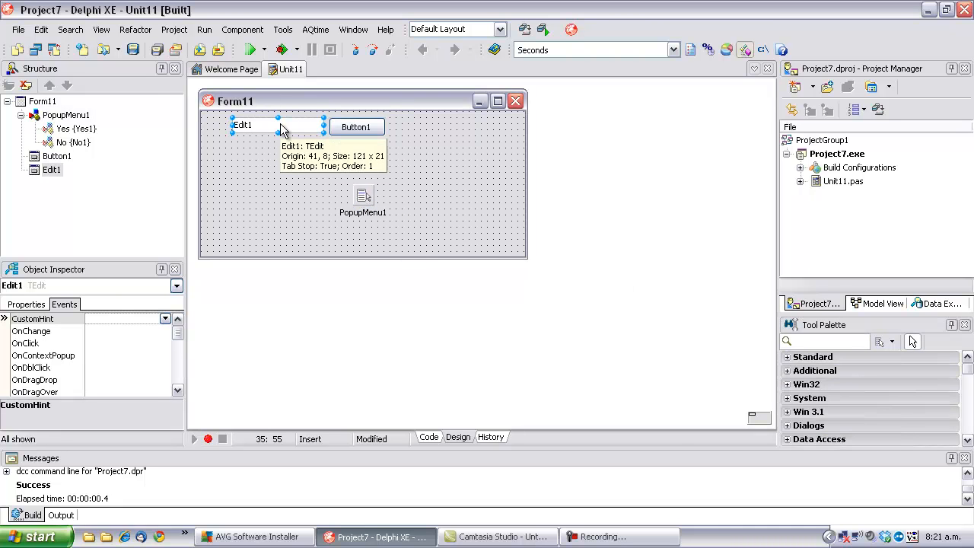
# - Pop the menu below Edit1 using Edit1.ClientToScreen(Point(0, Edit1.Height)), then verify 'You Picked Yes'
pyautogui.click(428, 436)
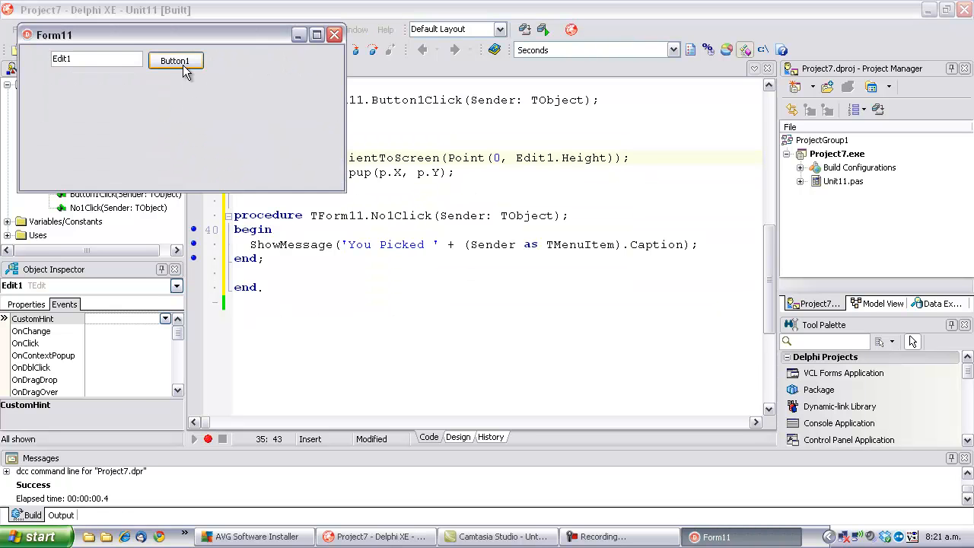
pyautogui.click(175, 60)
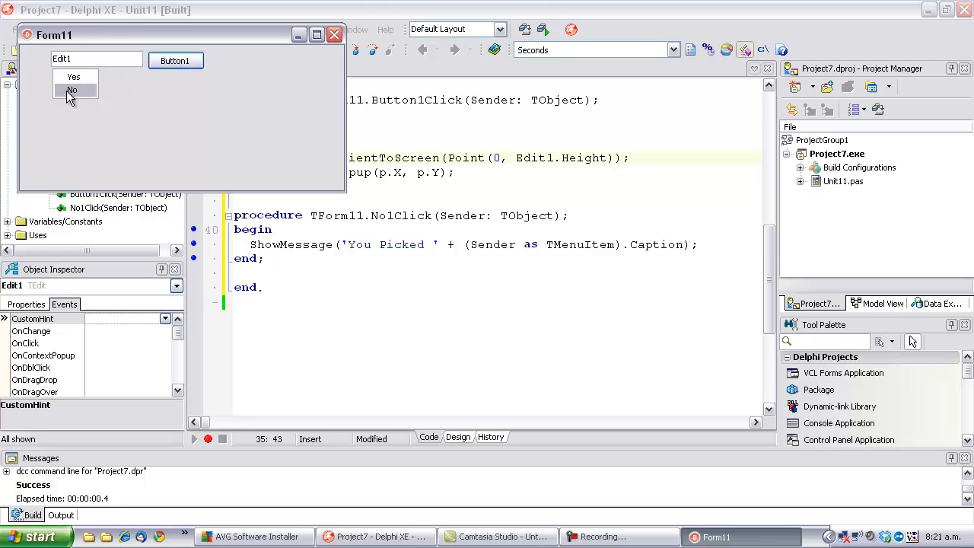
pyautogui.click(73, 76)
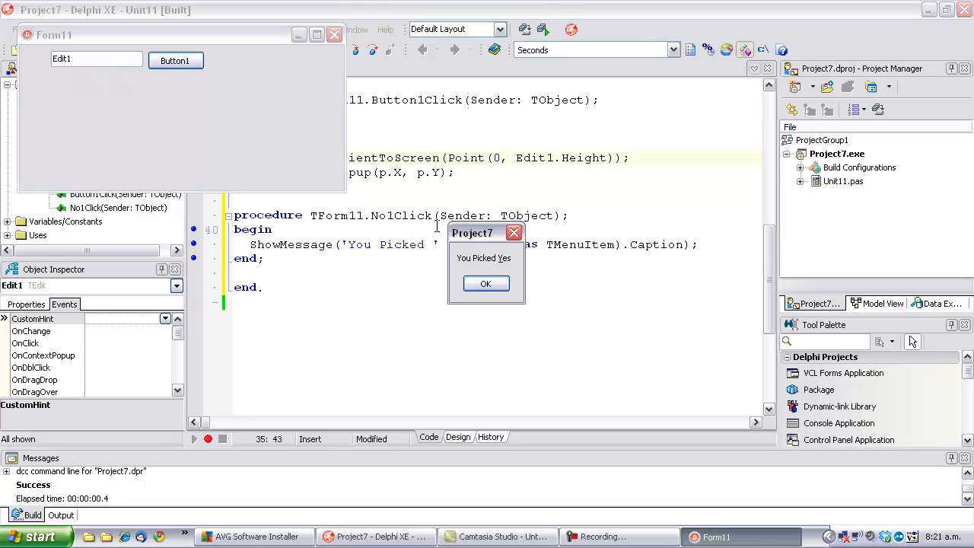
pyautogui.click(486, 283)
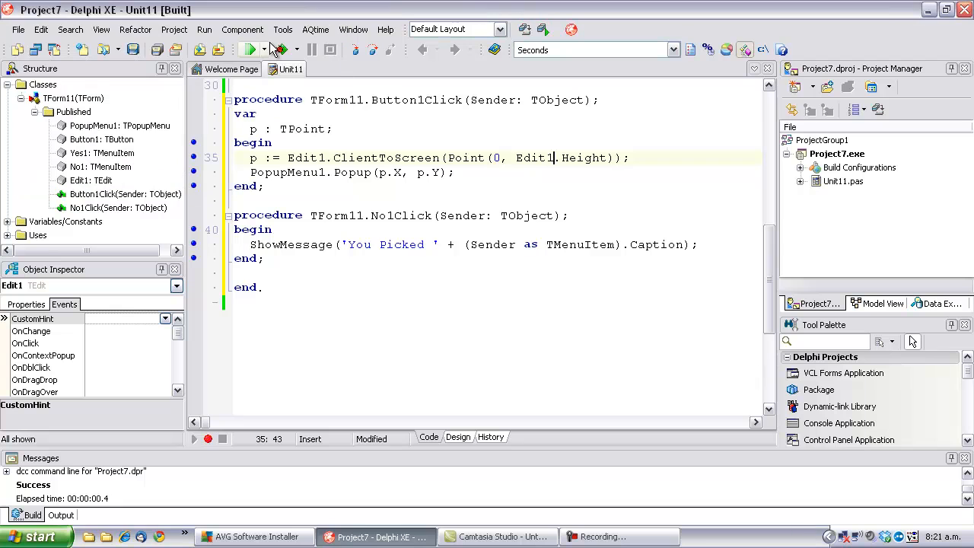